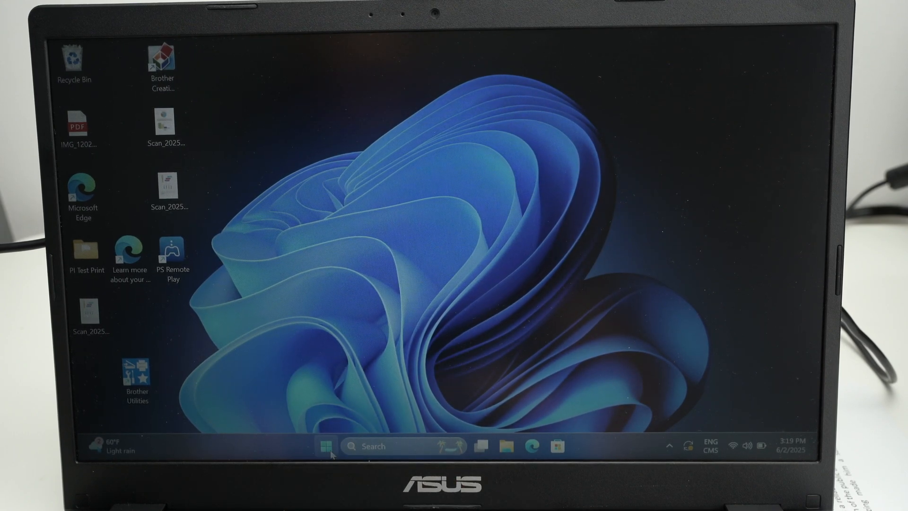
Reach Bluetooth & devices in Settings and show the Printers & scanners list with the Brother MFC-L2820DW.
left_click(326, 446)
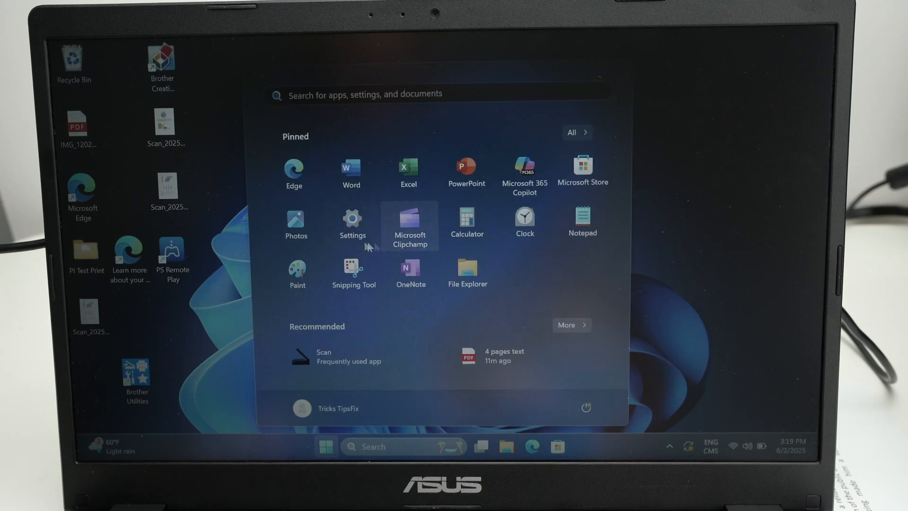
left_click(352, 225)
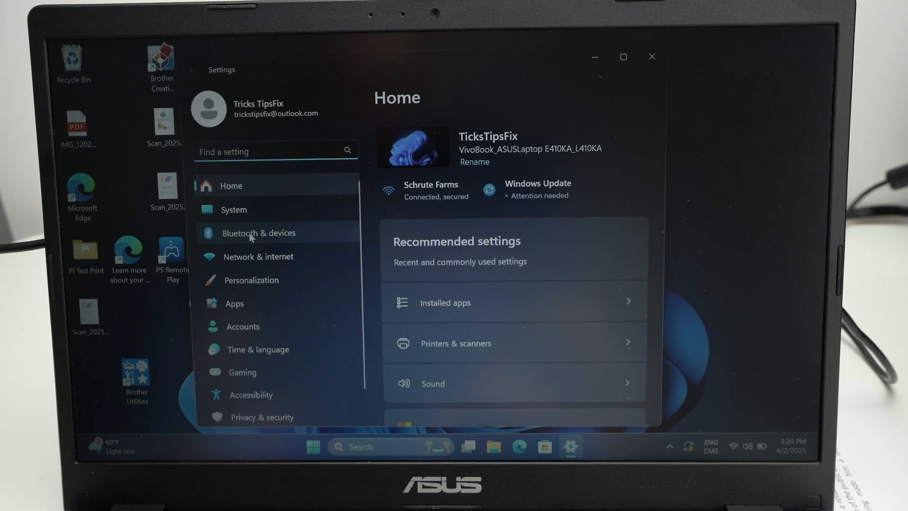
left_click(260, 232)
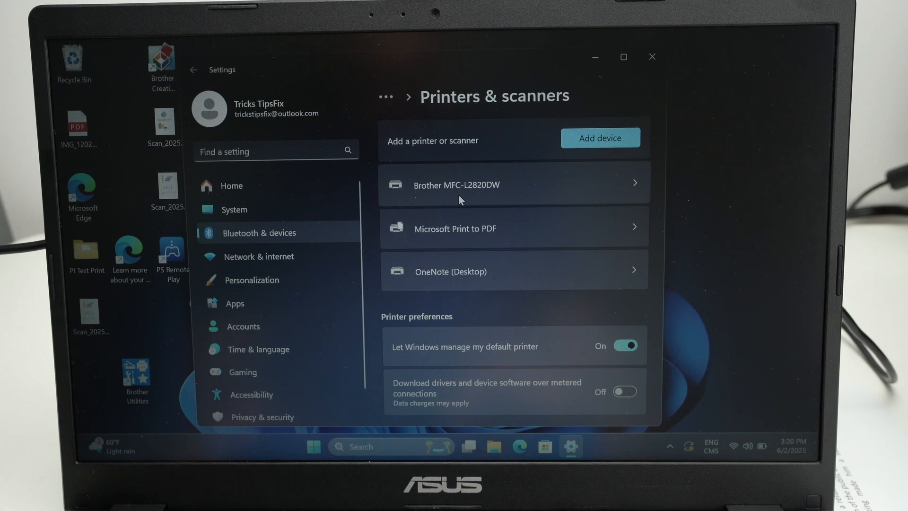
mouse_move(485, 172)
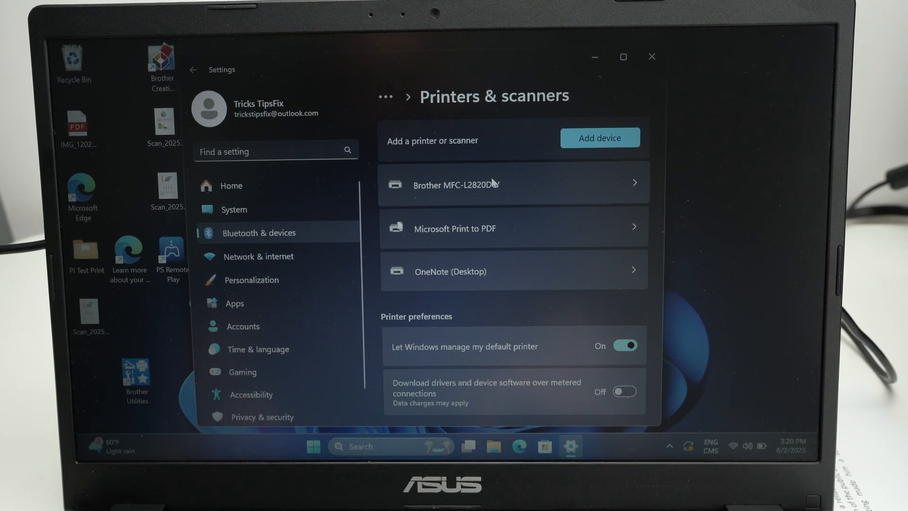
mouse_move(431, 290)
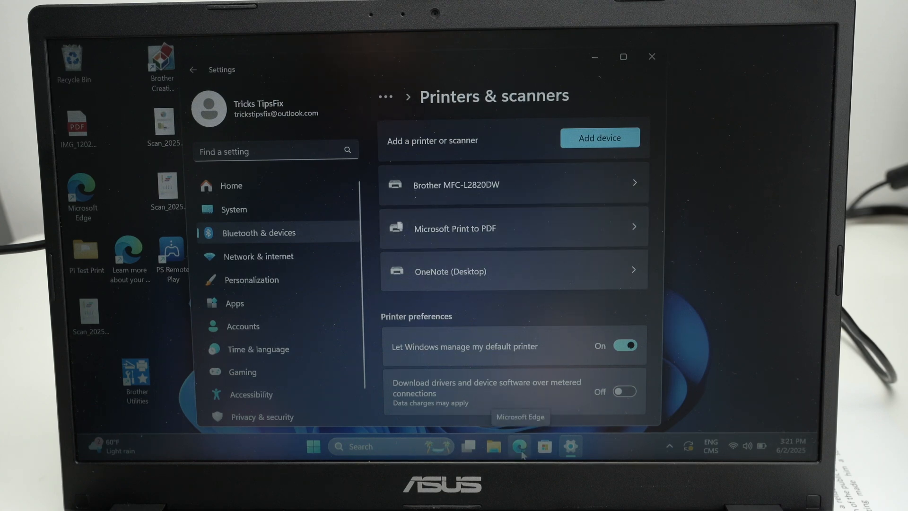
Search Google for 'mfc-l2820dw setup' in Edge and bring the Brother manuals result into view.
left_click(518, 446)
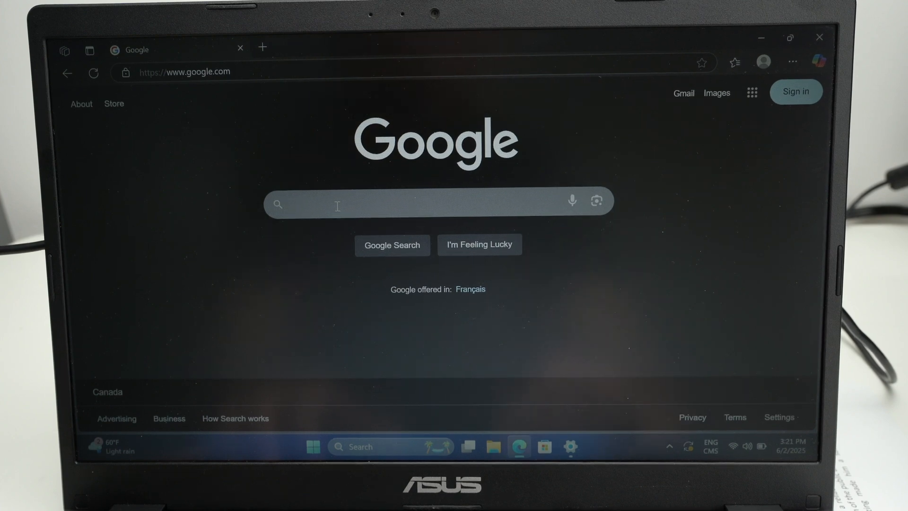
type("mfc-l2820dw se")
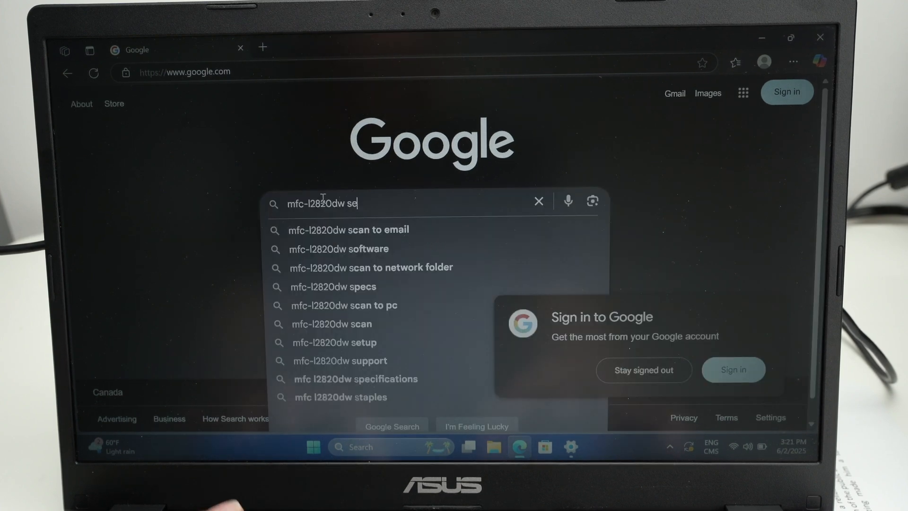
left_click(334, 342)
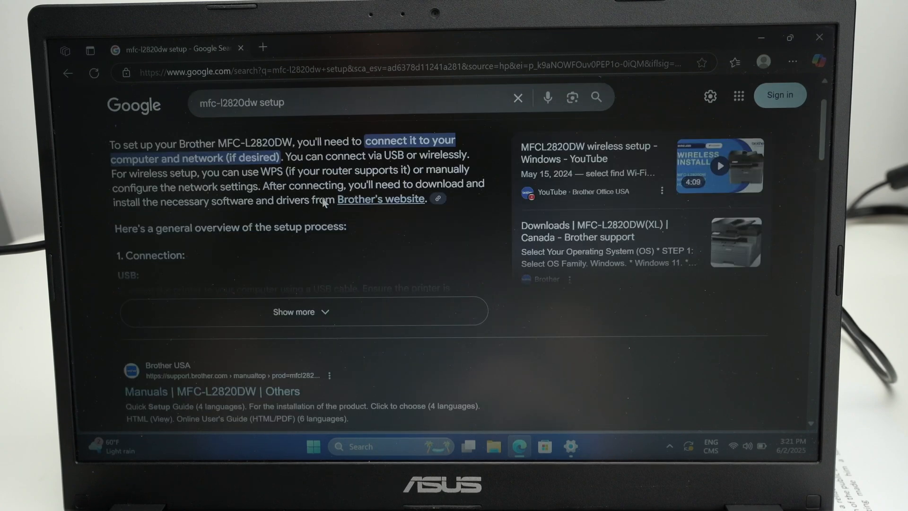
scroll("down", 3)
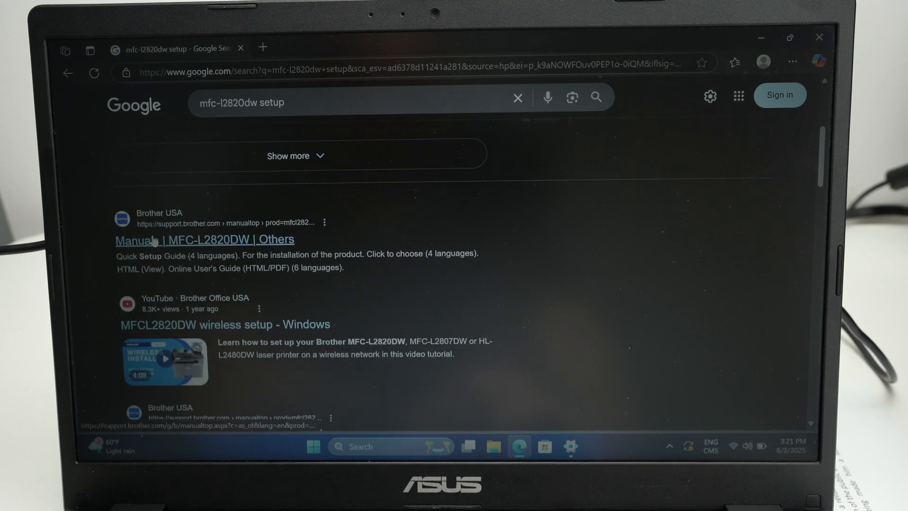
From the Brother manuals page, reach the MFC-L2820DW Downloads page with Windows 11 selected.
left_click(204, 239)
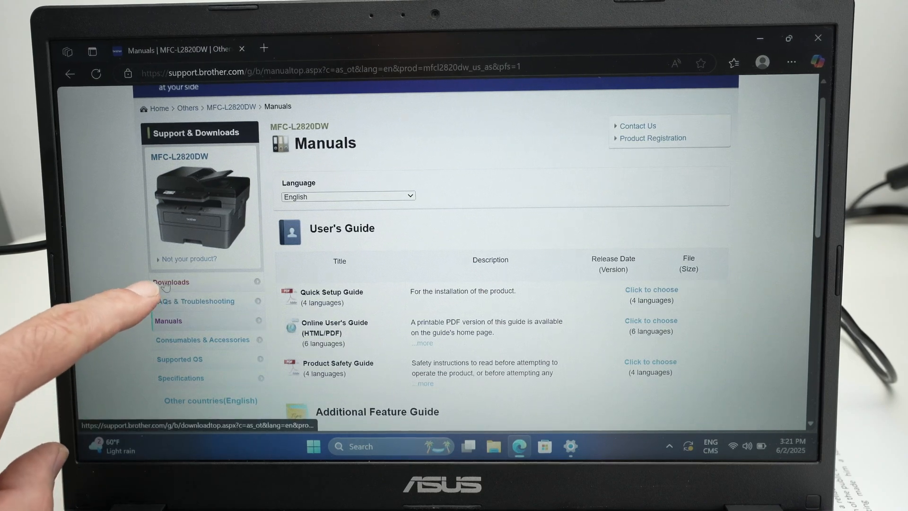
left_click(169, 281)
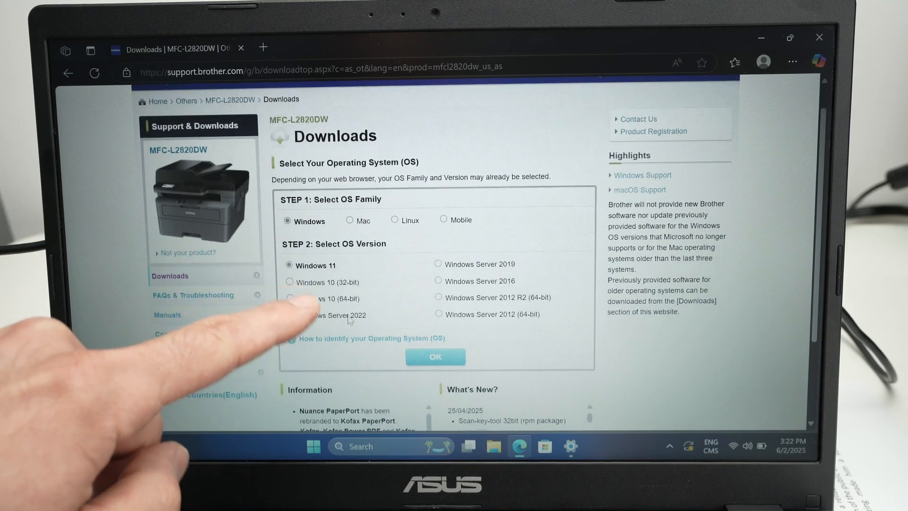
scroll("down", 3)
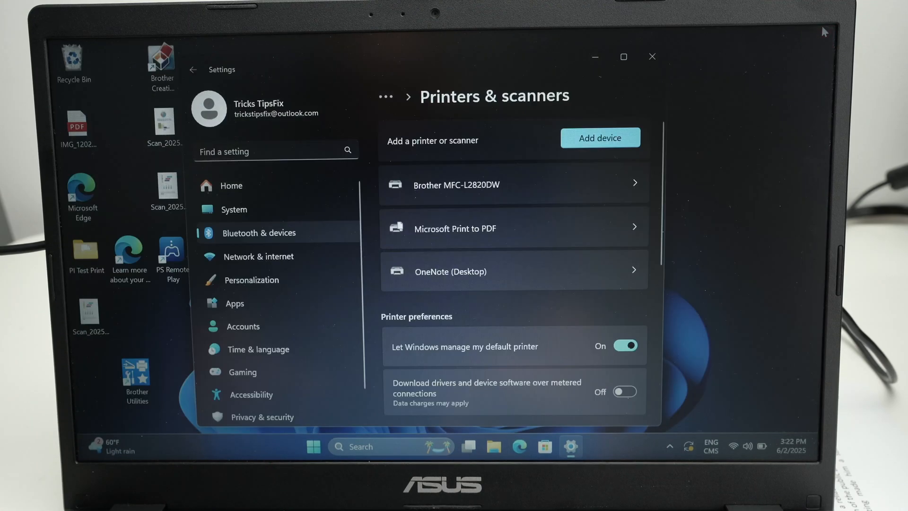
Close Settings and load the '4 pages text' PDF from the PI Test Print desktop folder.
left_click(651, 56)
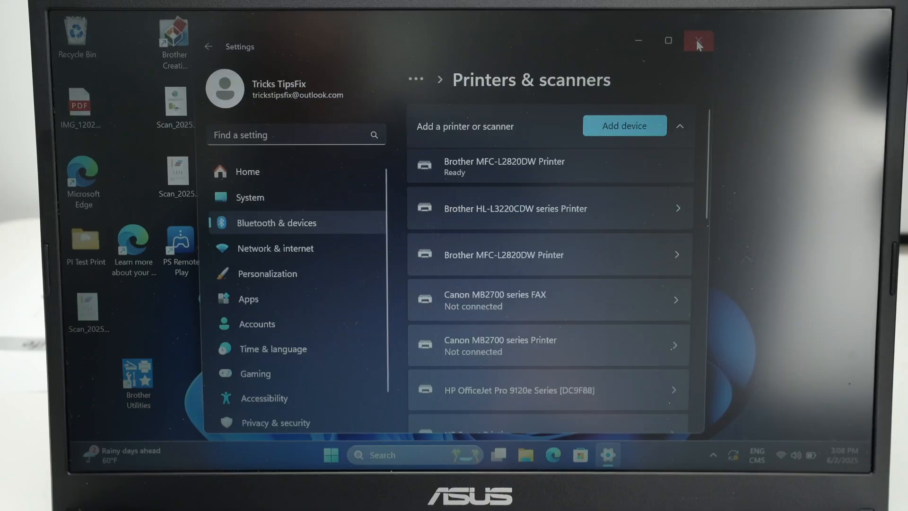
left_click(697, 41)
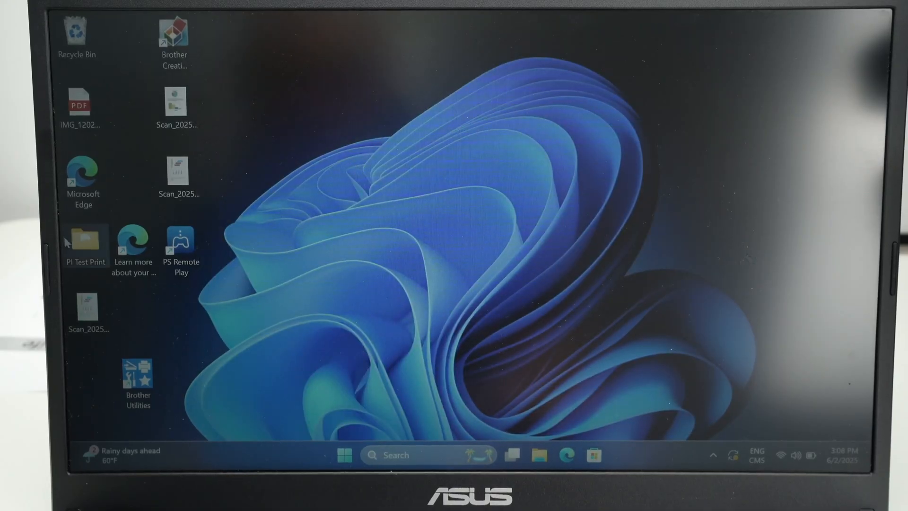
left_click(540, 455)
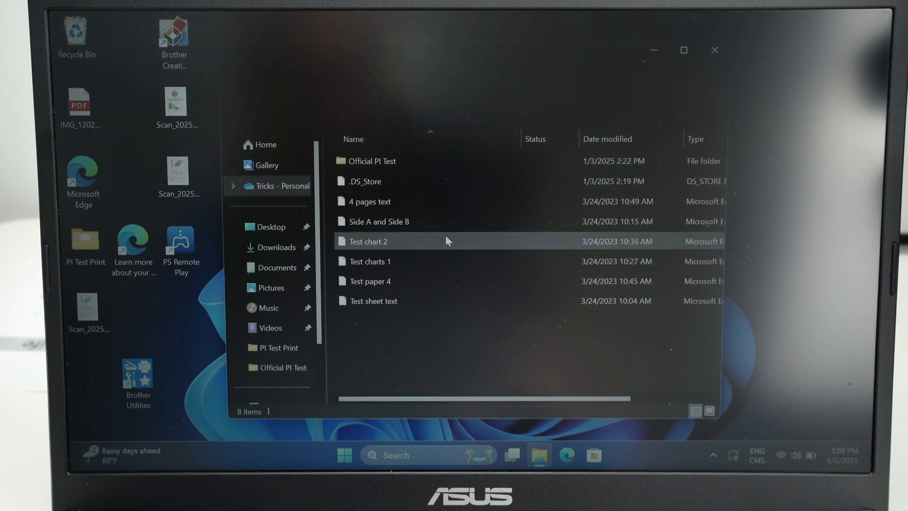
left_click(369, 201)
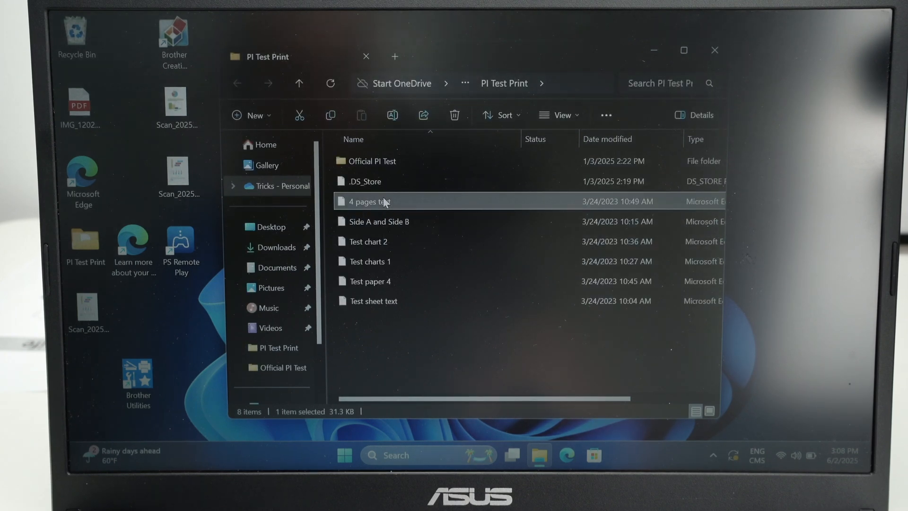
double_click(367, 200)
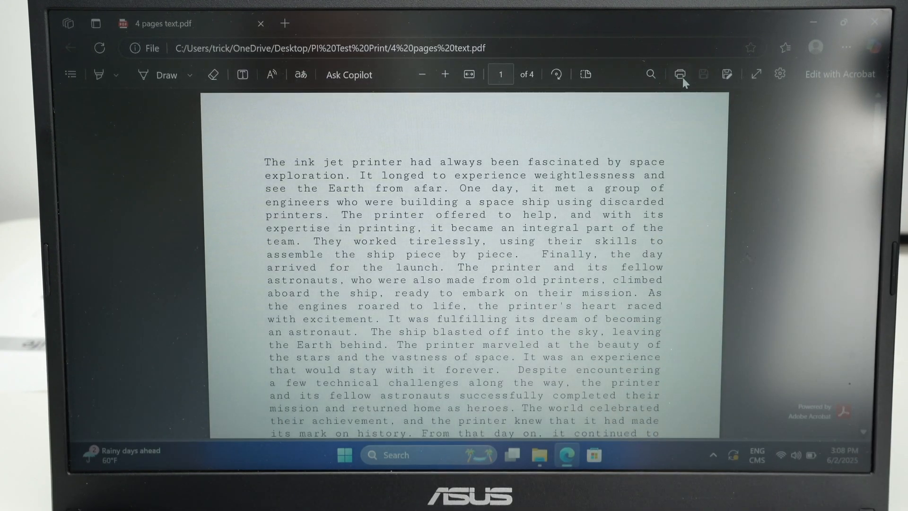
Print the 4 pages text PDF on the Brother MFC-L2820DW Printer from Edge's print dialog.
left_click(680, 74)
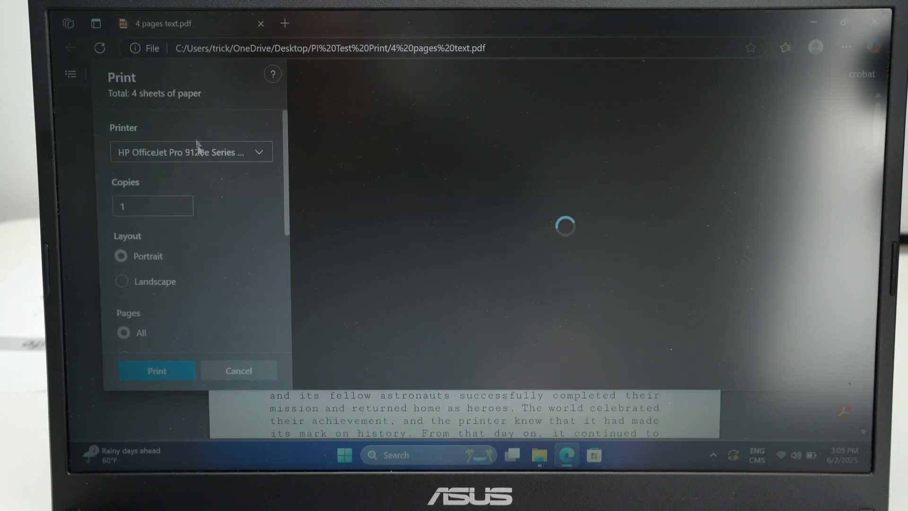
left_click(190, 151)
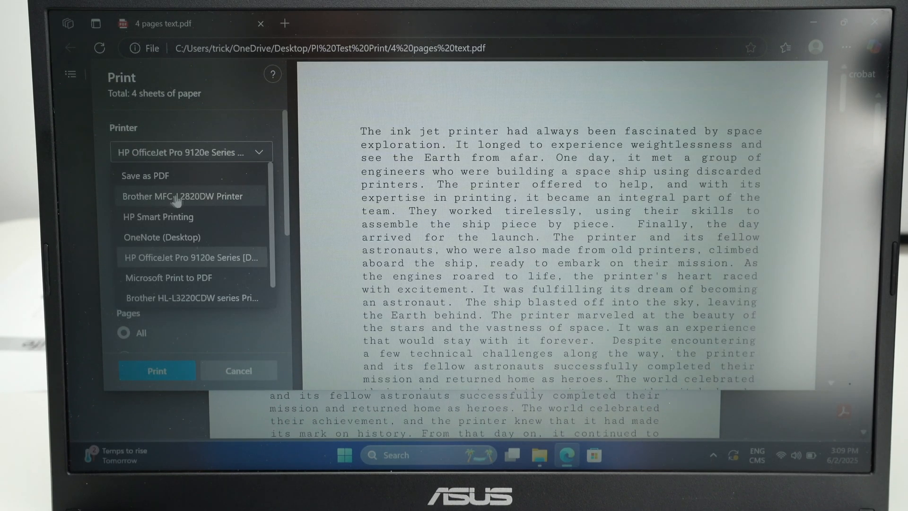
left_click(182, 196)
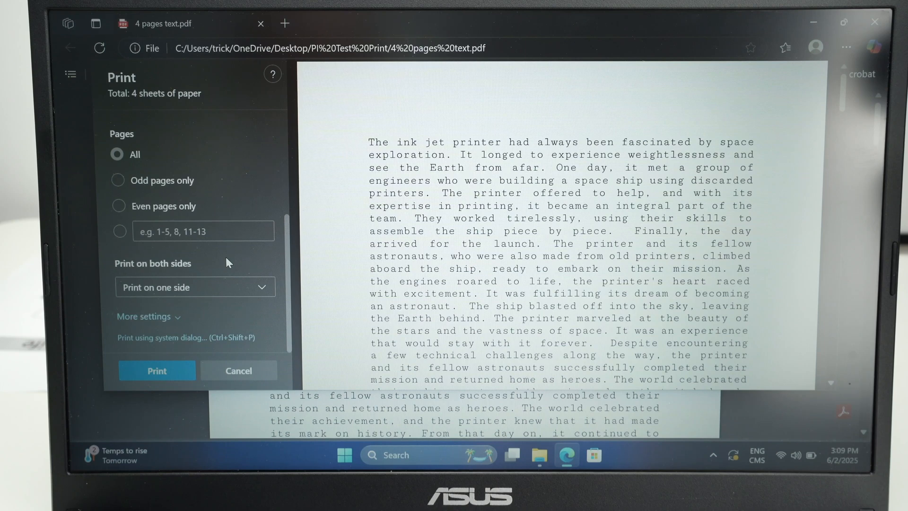
left_click(156, 370)
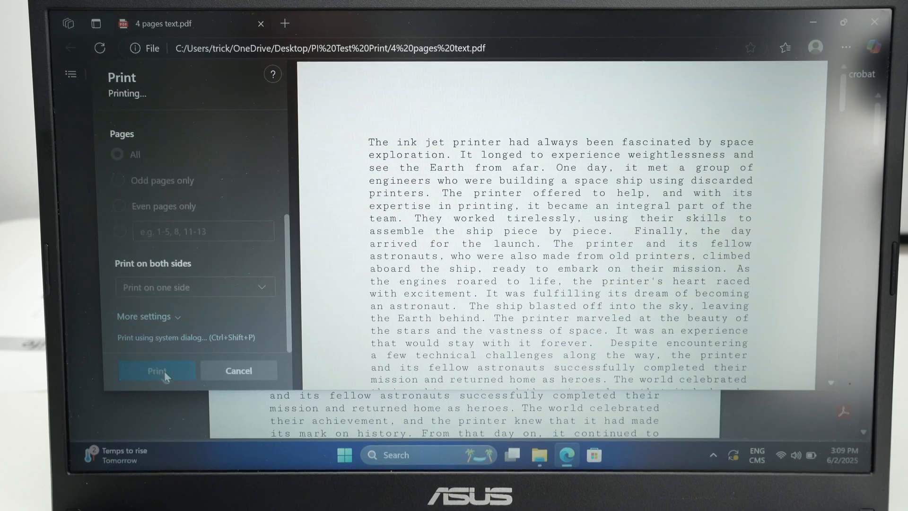
left_click(157, 371)
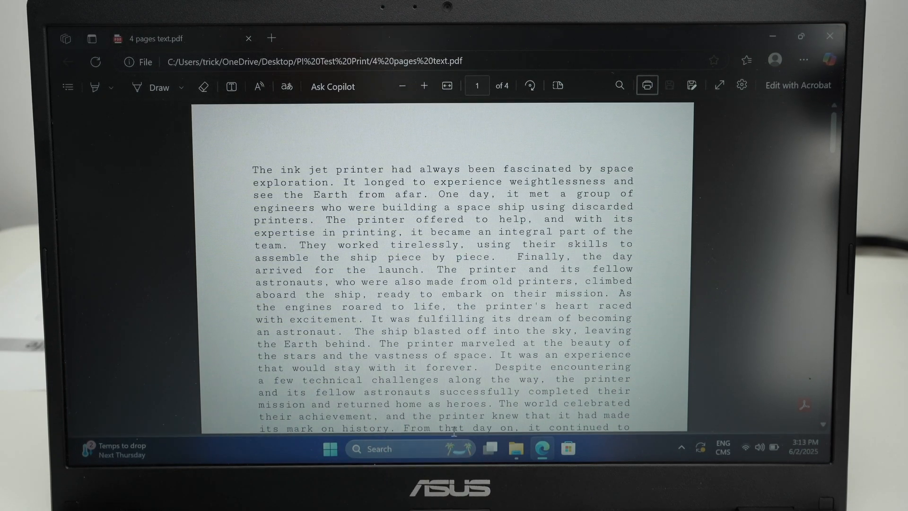
Search 'sca' from the taskbar and launch the Windows Scan app.
left_click(378, 448)
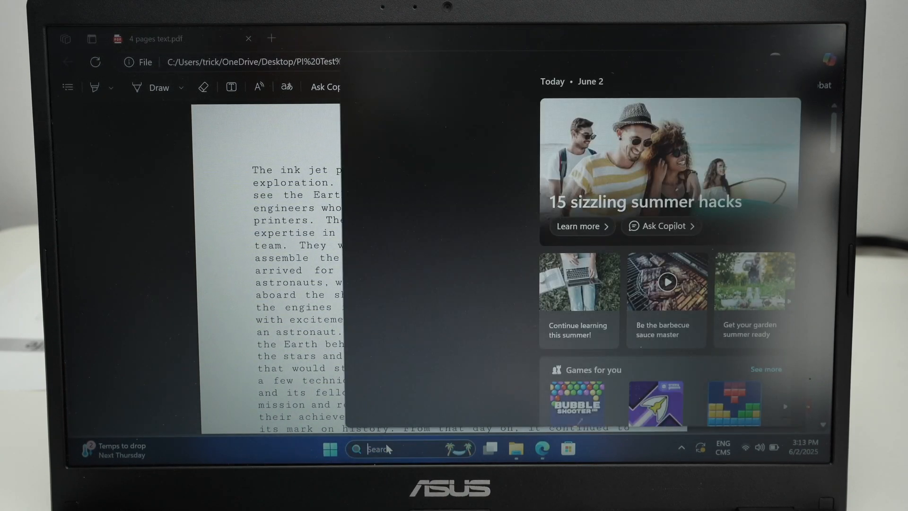
type("sca")
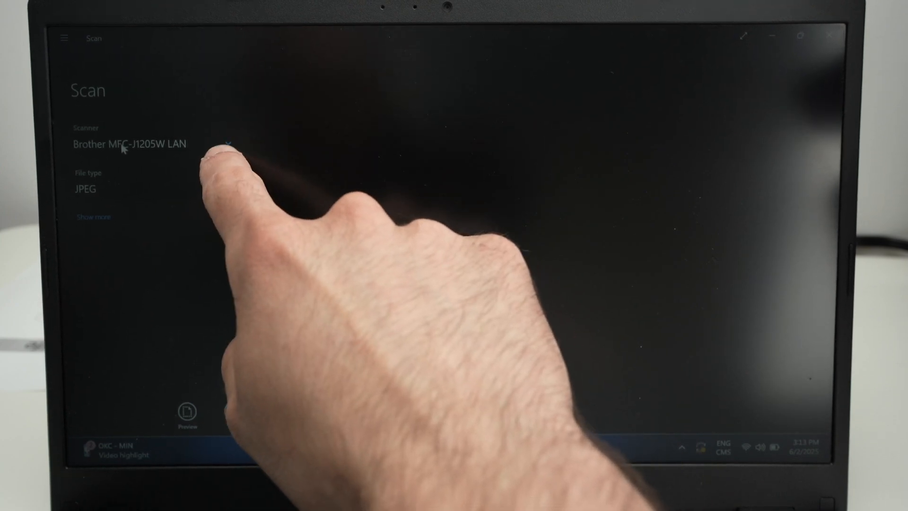
Choose Brother MFC-L2820DW Printer as scanner with Feeder source and PDF file type.
left_click(152, 143)
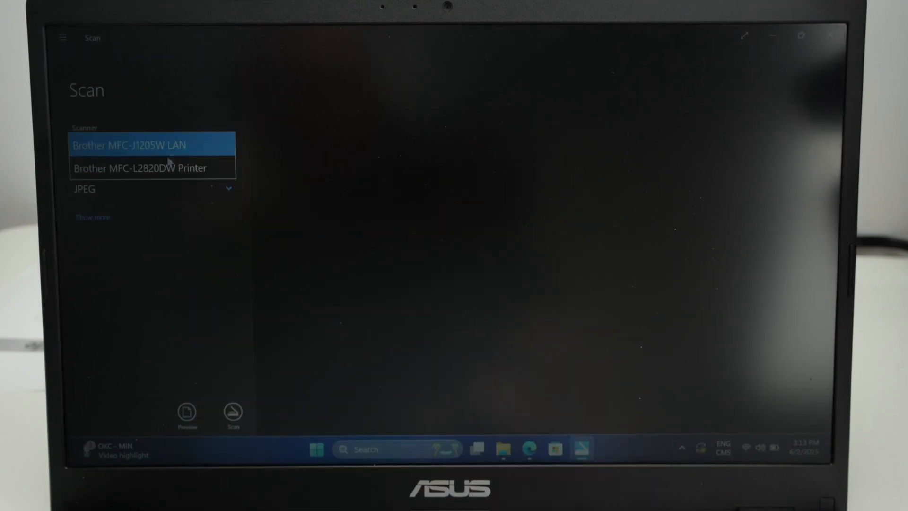
left_click(140, 168)
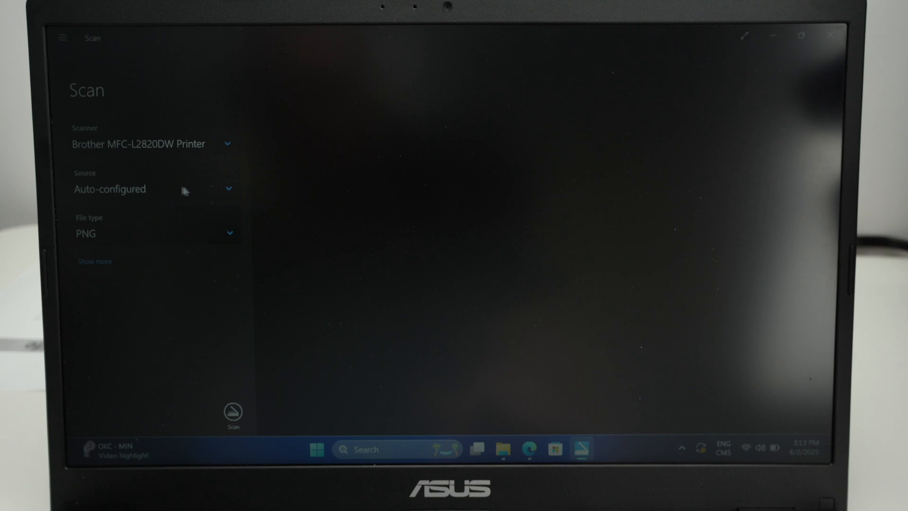
mouse_move(237, 192)
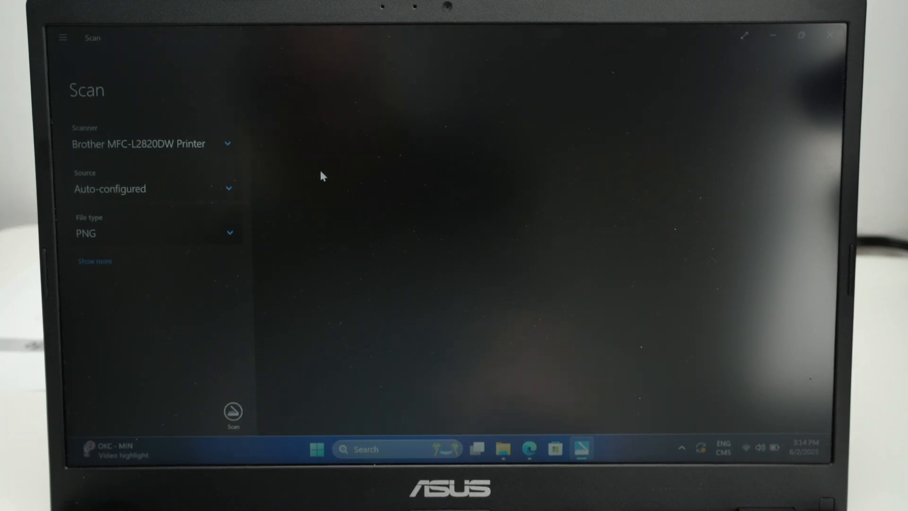
left_click(153, 189)
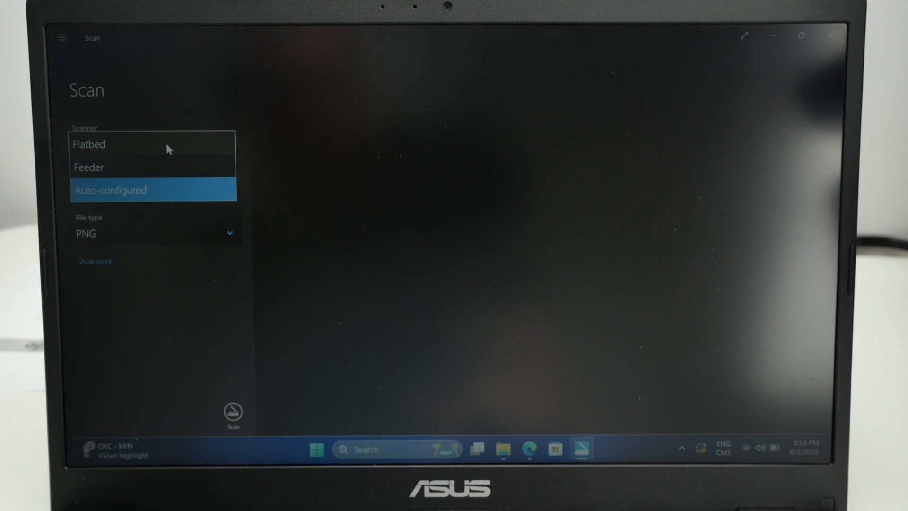
mouse_move(90, 169)
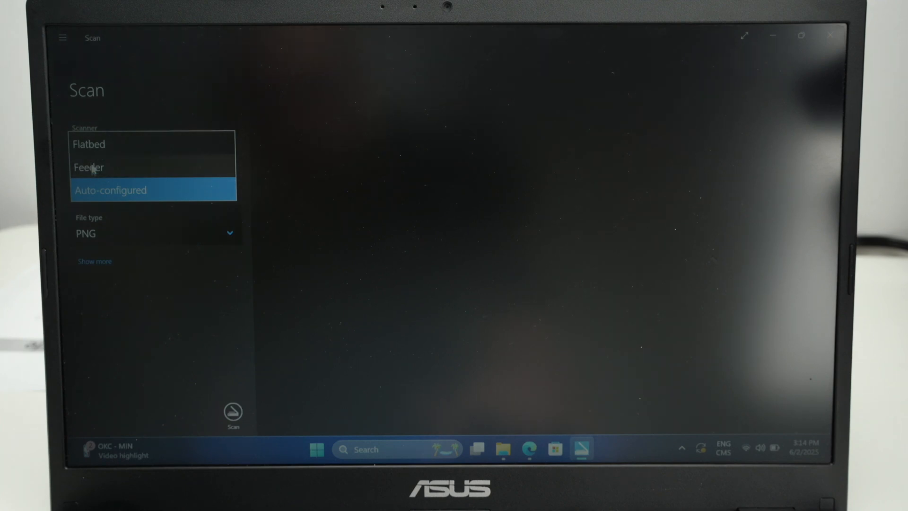
left_click(89, 168)
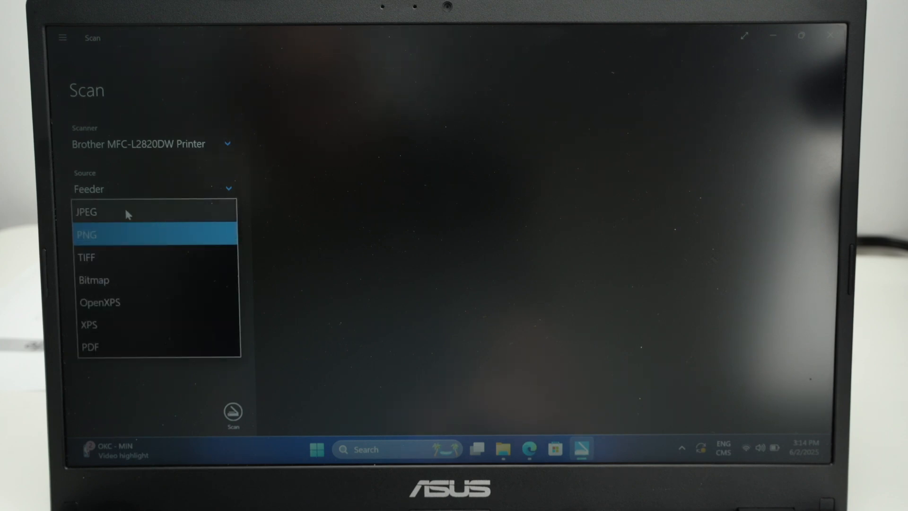
mouse_move(96, 347)
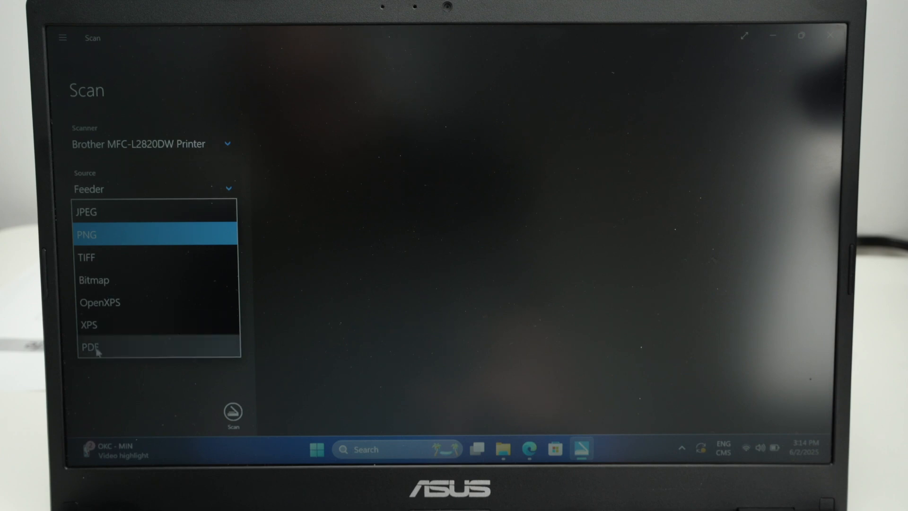
mouse_move(110, 352)
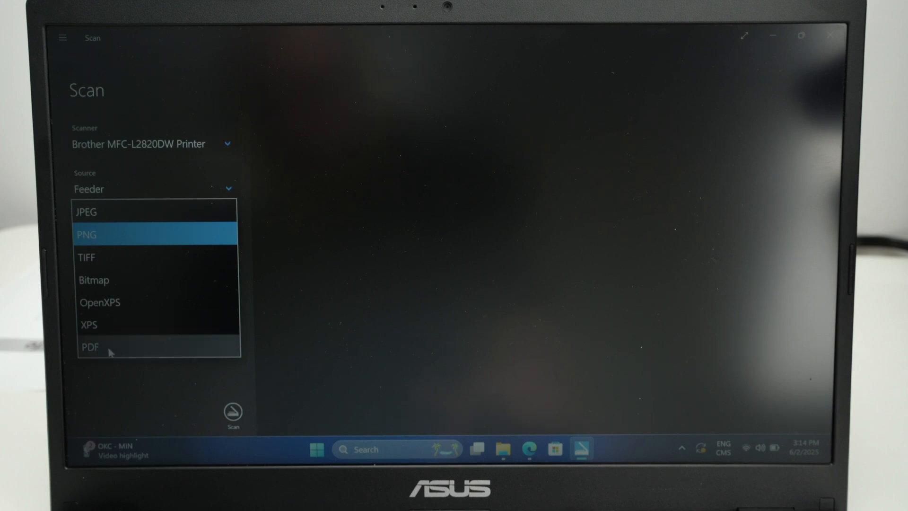
left_click(90, 347)
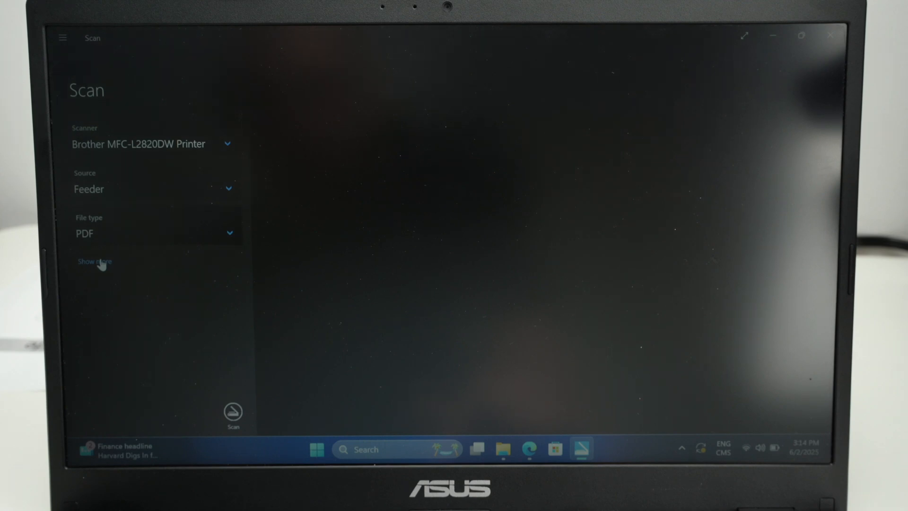
Keep resolution at 300 dpi under Show more and start the feeder scan to the Desktop.
left_click(94, 261)
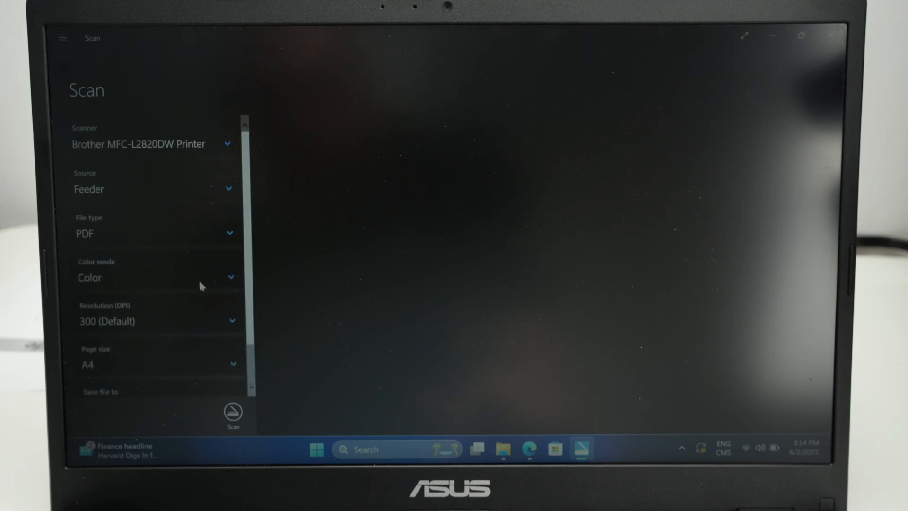
mouse_move(144, 280)
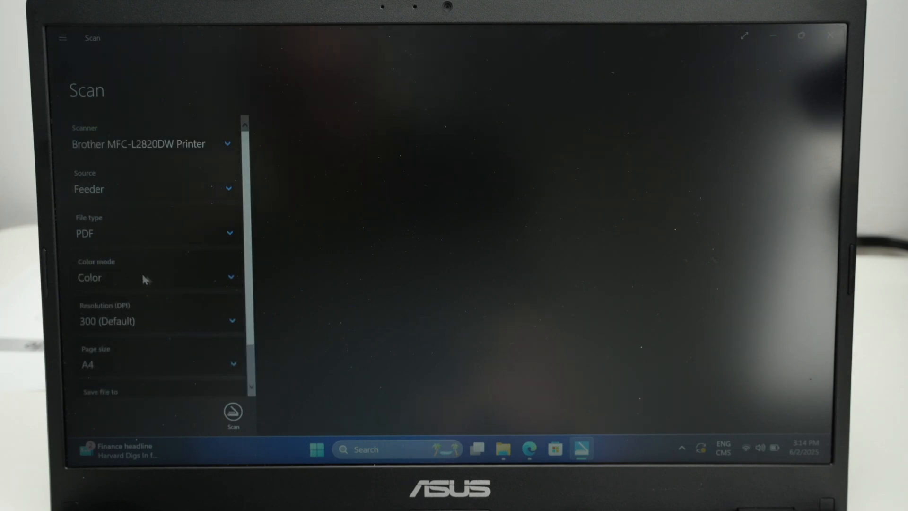
mouse_move(210, 325)
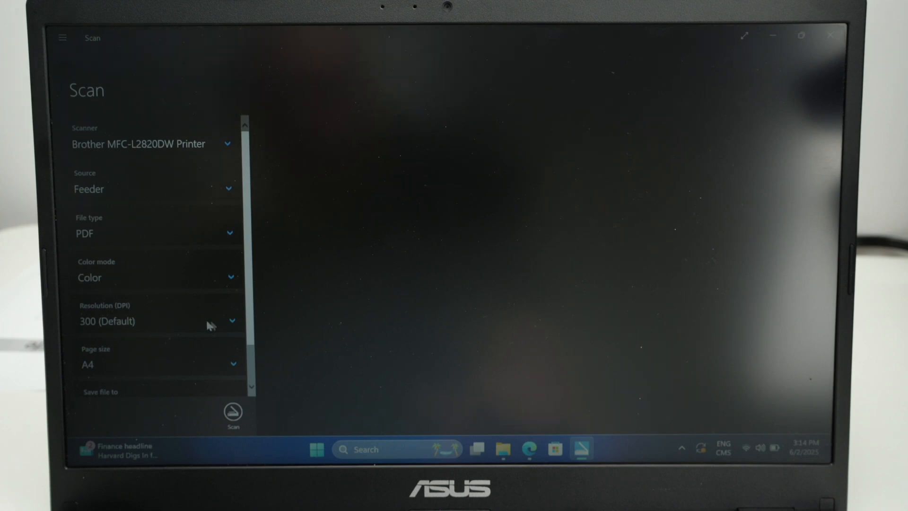
left_click(156, 321)
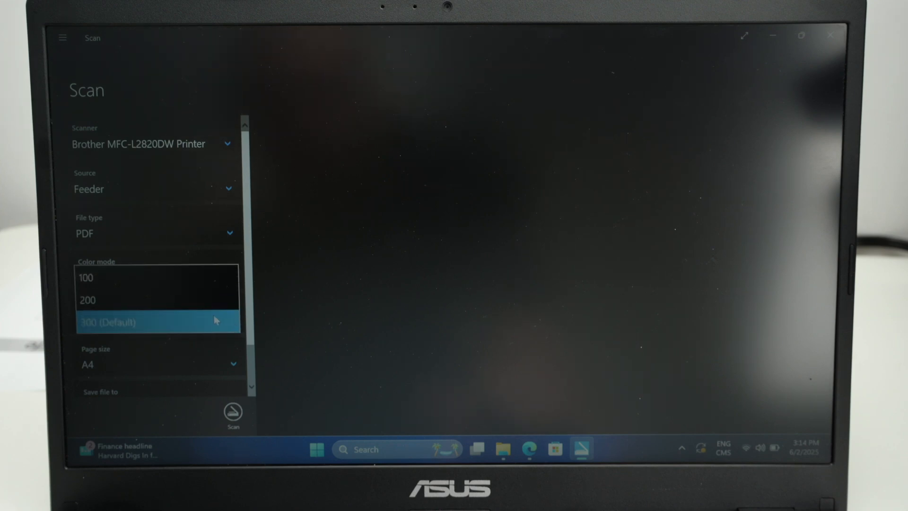
mouse_move(177, 322)
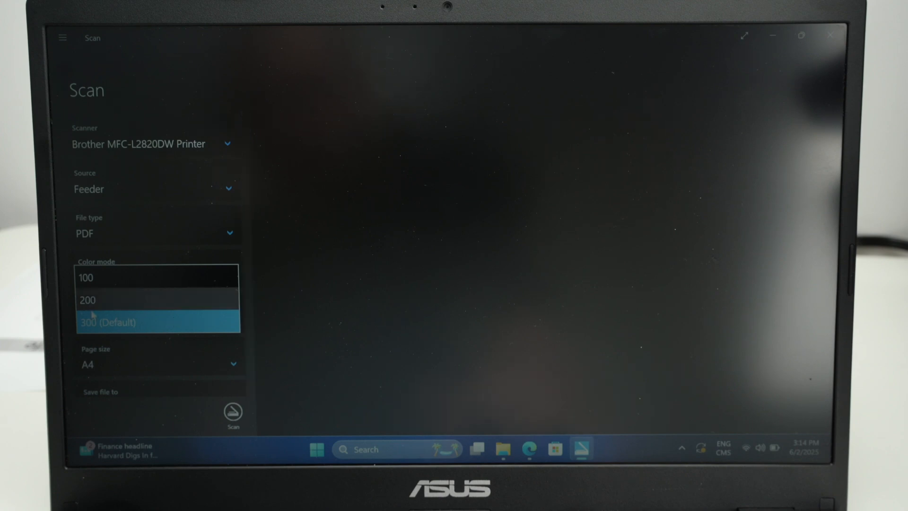
left_click(119, 321)
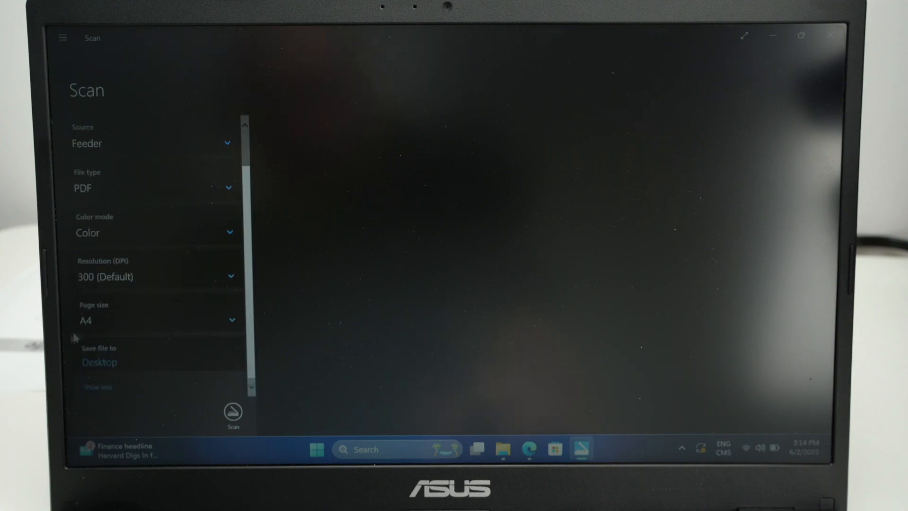
mouse_move(125, 370)
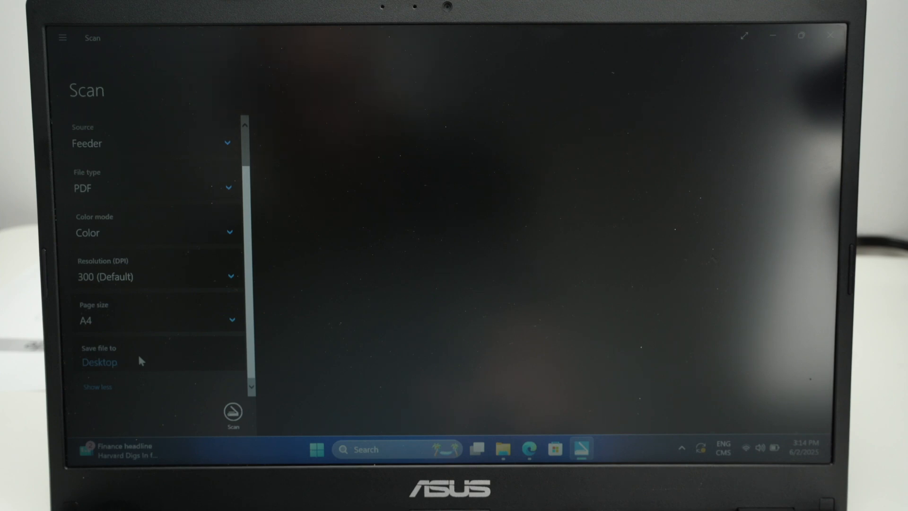
mouse_move(234, 388)
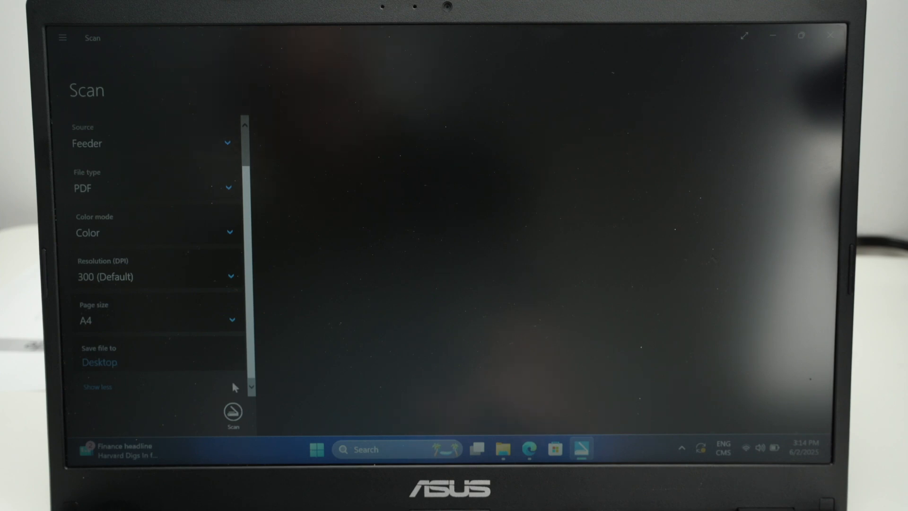
left_click(233, 412)
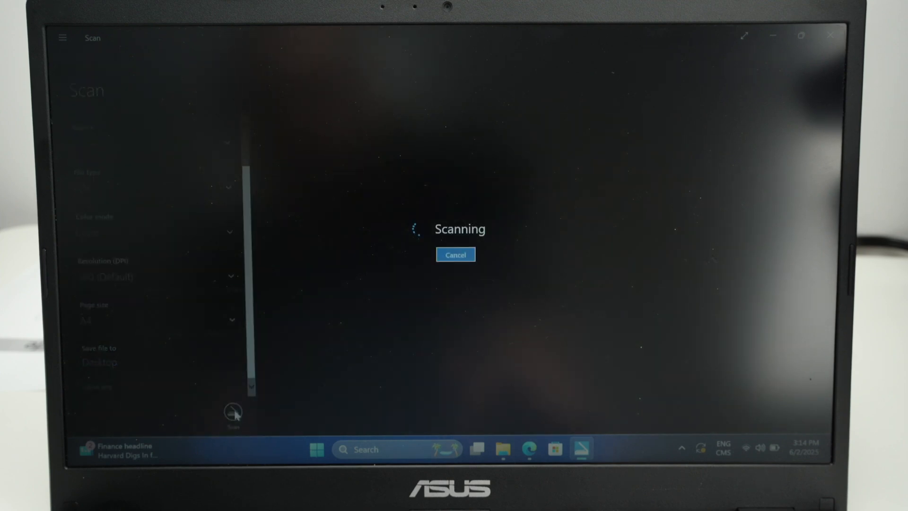